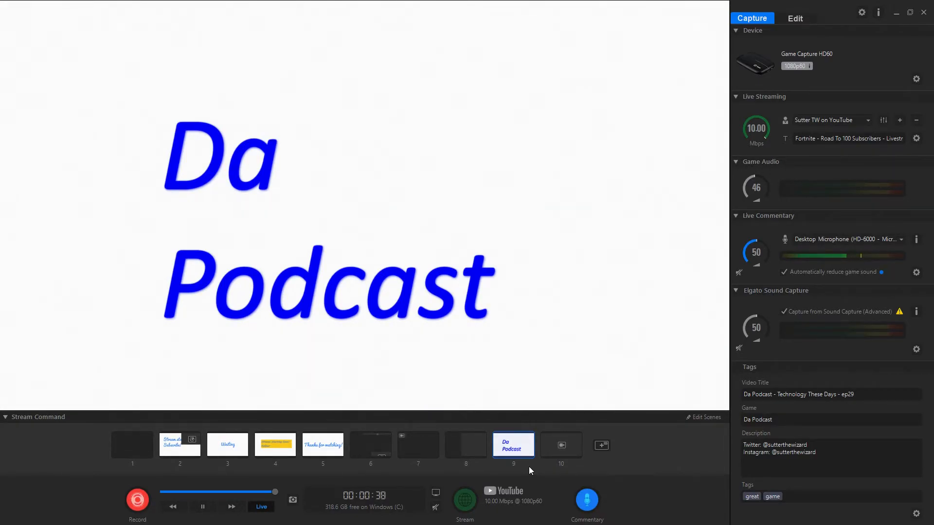
pyautogui.click(831, 394)
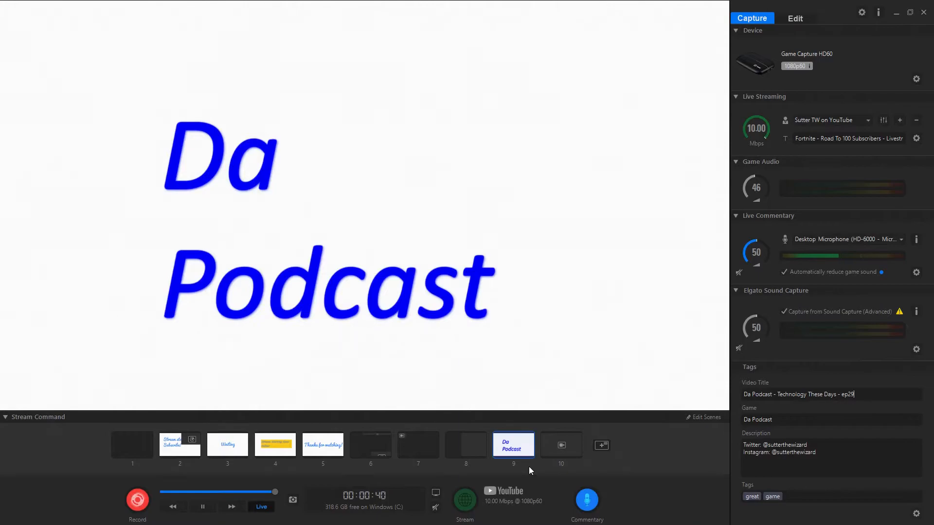